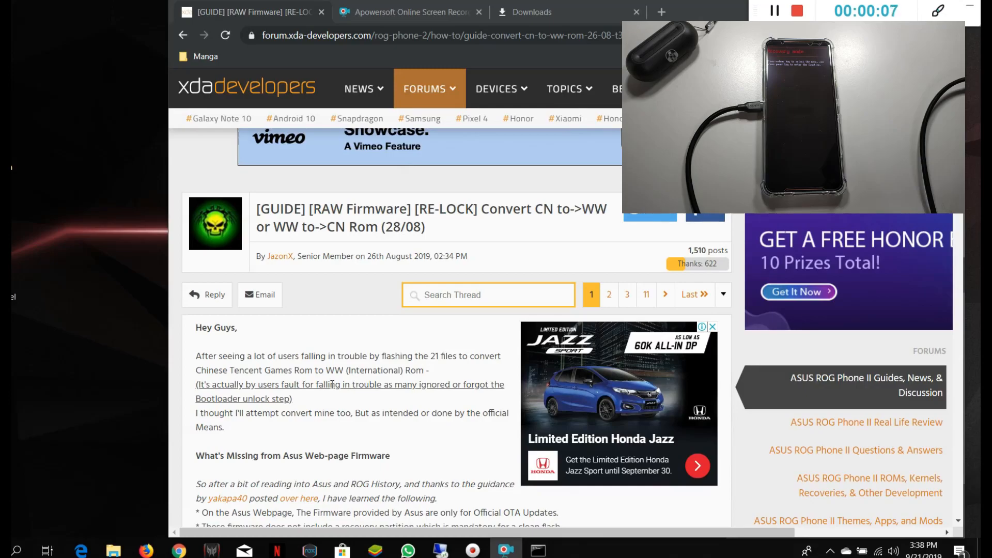
# Step: Scroll down through the XDA CN-to-WW conversion guide thread toward the firmware section
pyautogui.scroll(-3)
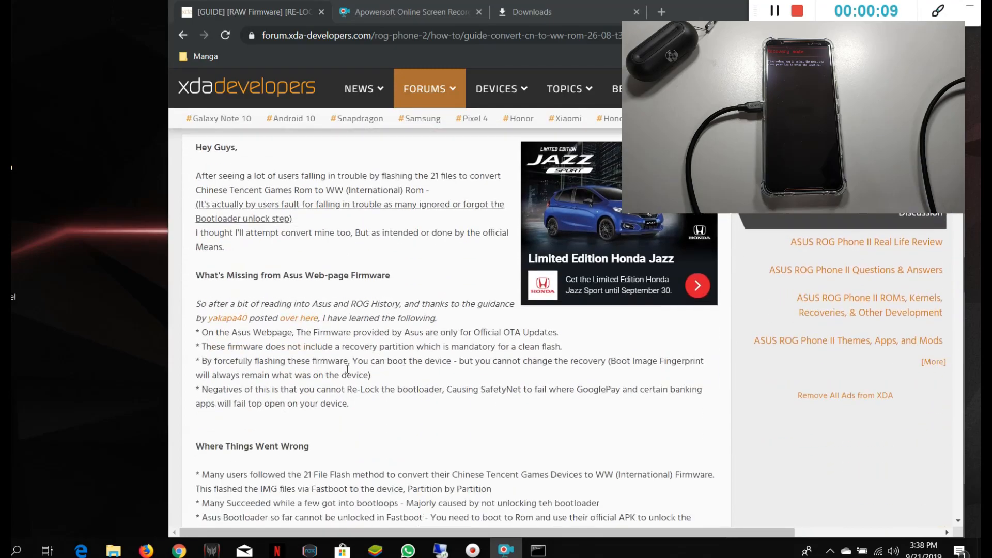
pyautogui.scroll(-3)
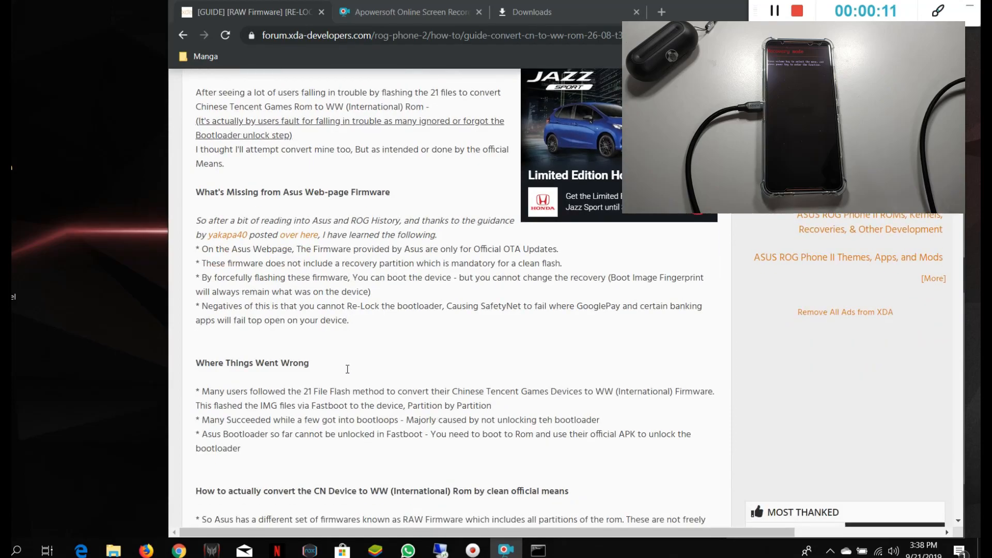
pyautogui.scroll(-3)
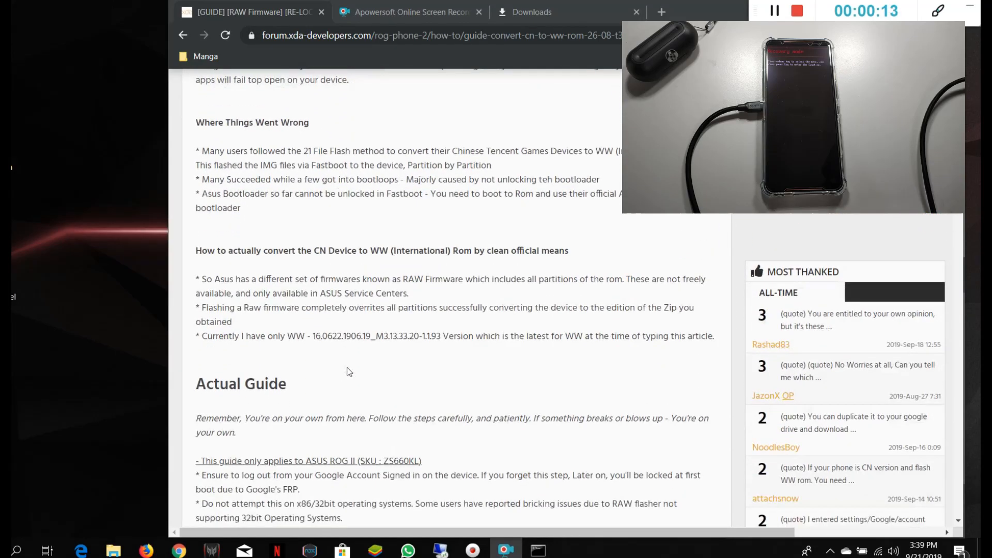
pyautogui.scroll(-3)
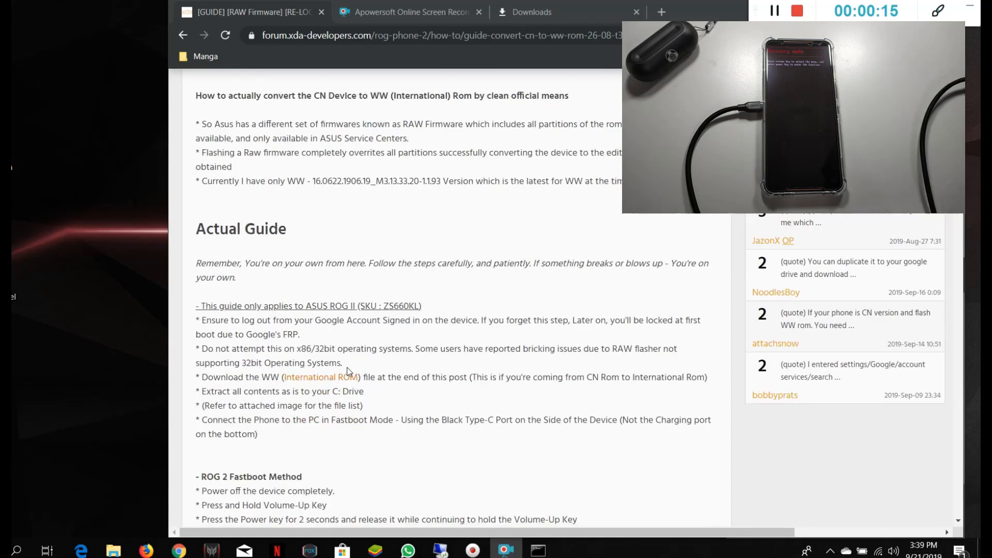
pyautogui.scroll(-3)
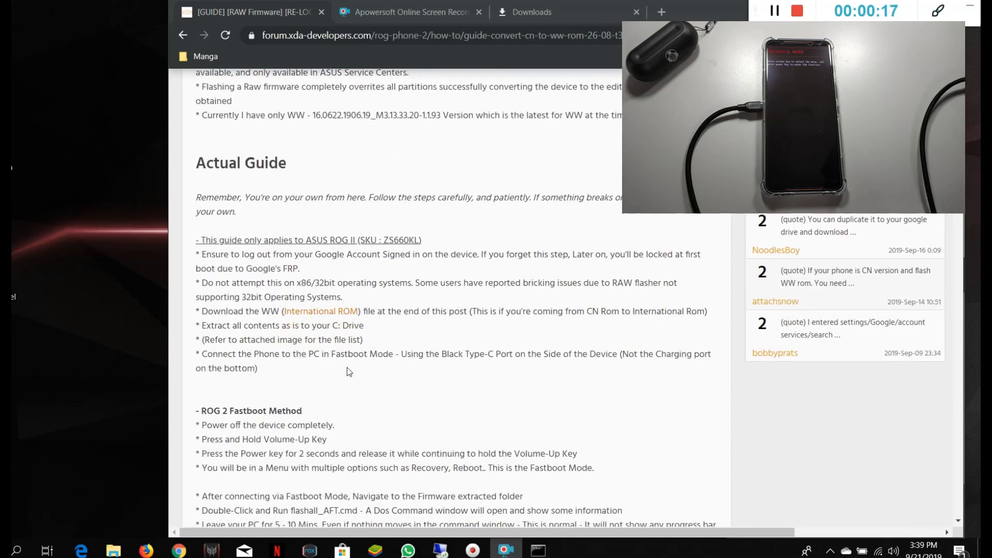
pyautogui.scroll(-3)
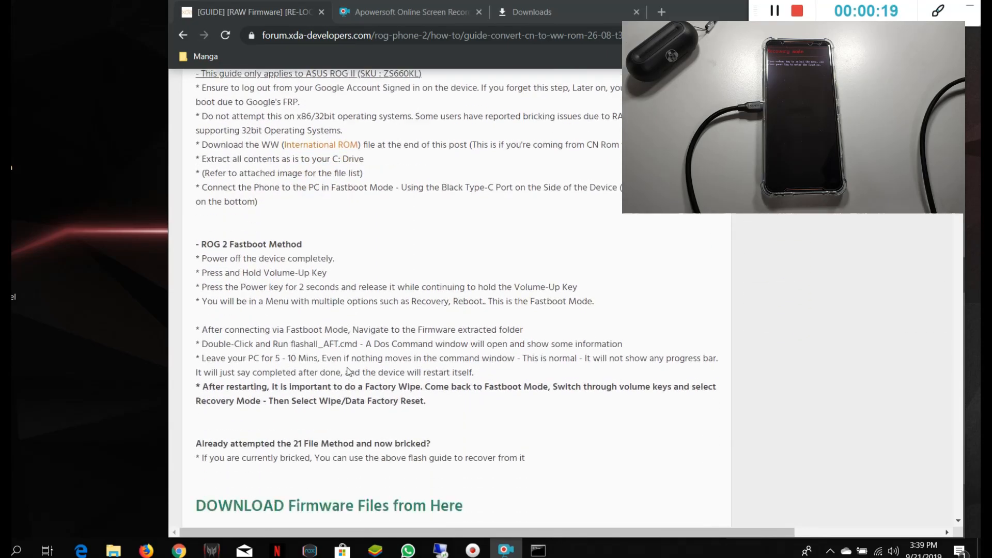
pyautogui.scroll(-3)
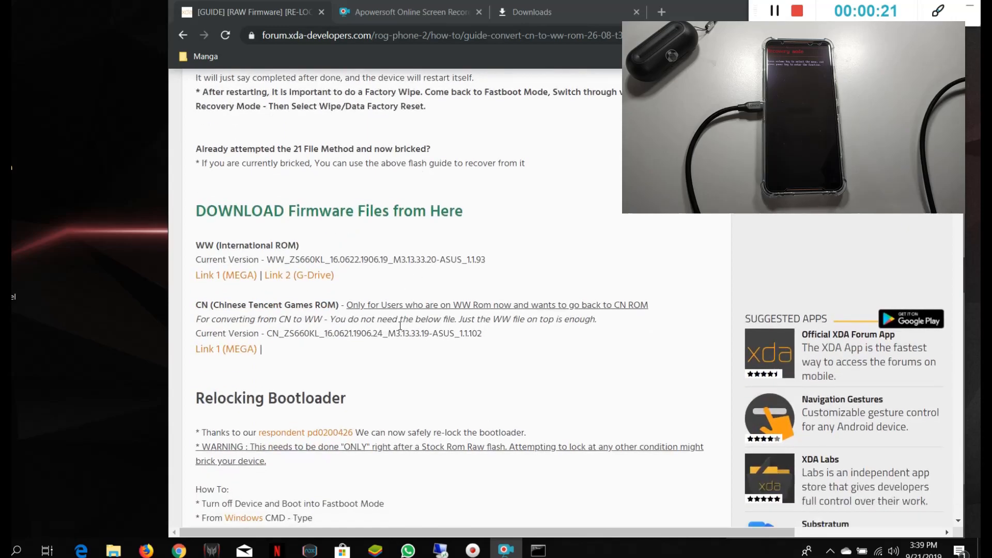
pyautogui.scroll(-3)
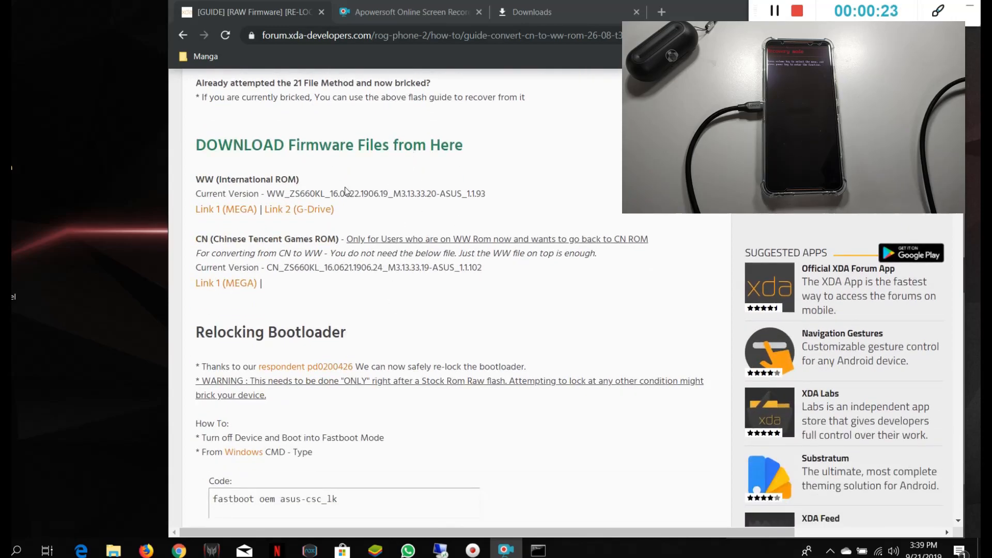
pyautogui.moveTo(298, 208)
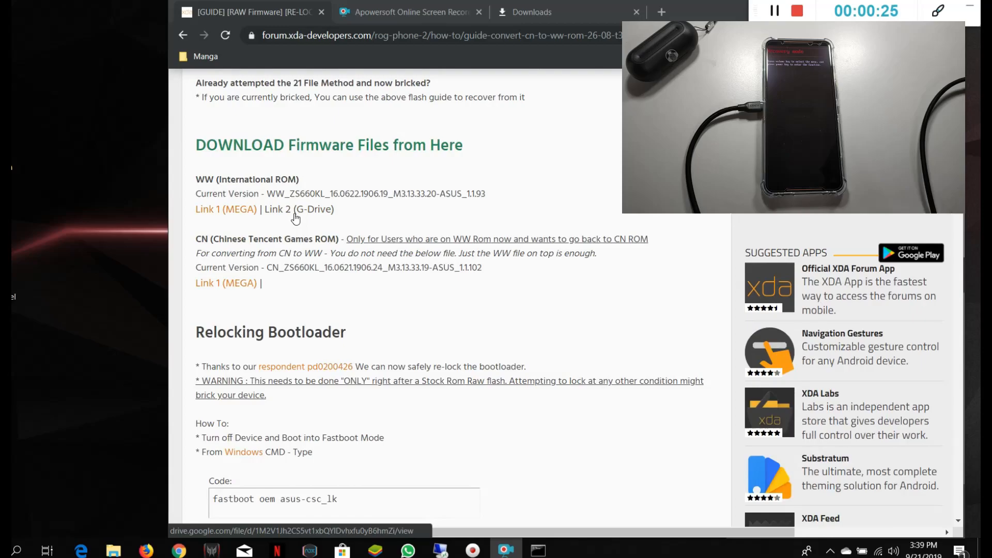
pyautogui.moveTo(301, 303)
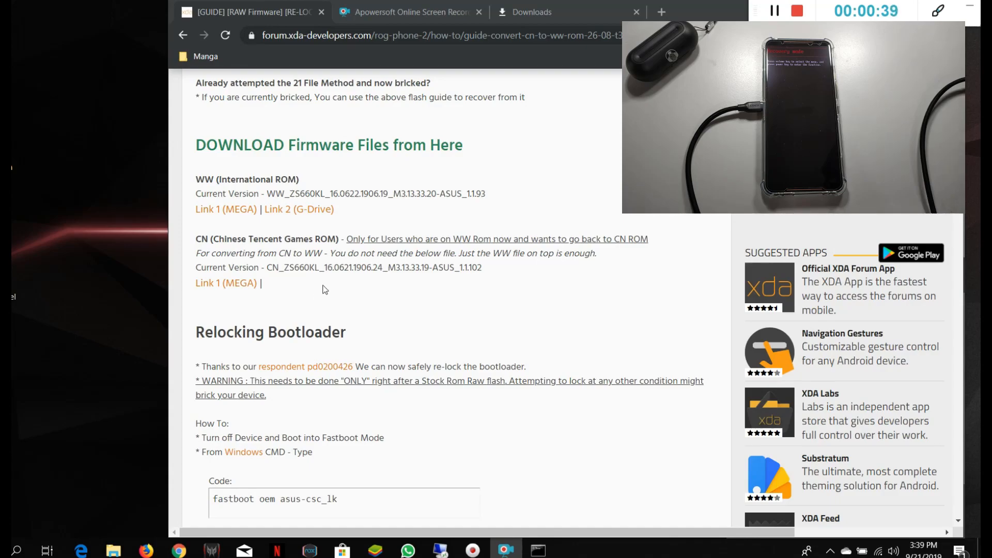
# Step: Bring the 'DOWNLOAD Firmware Files from Here' WW firmware links into view
pyautogui.scroll(-3)
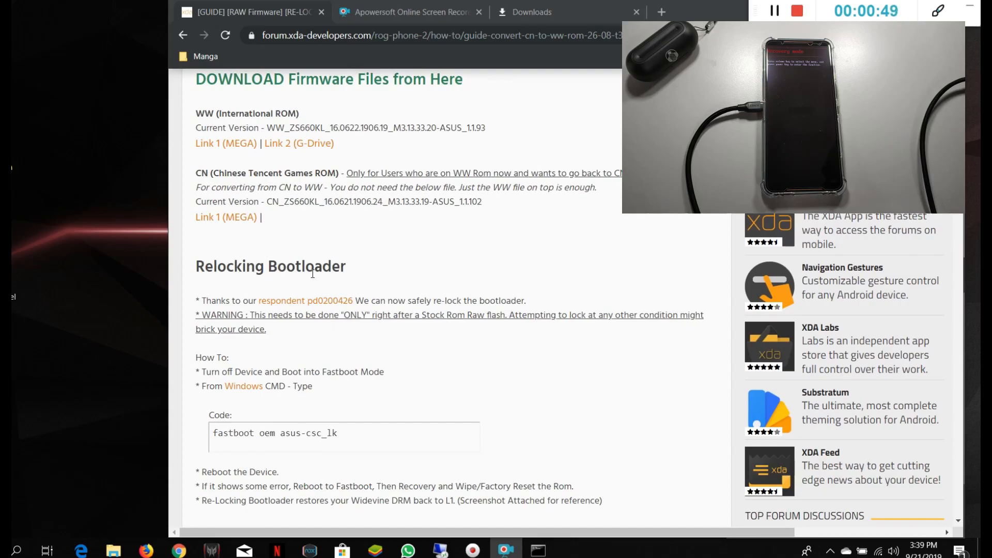
pyautogui.moveTo(363, 267)
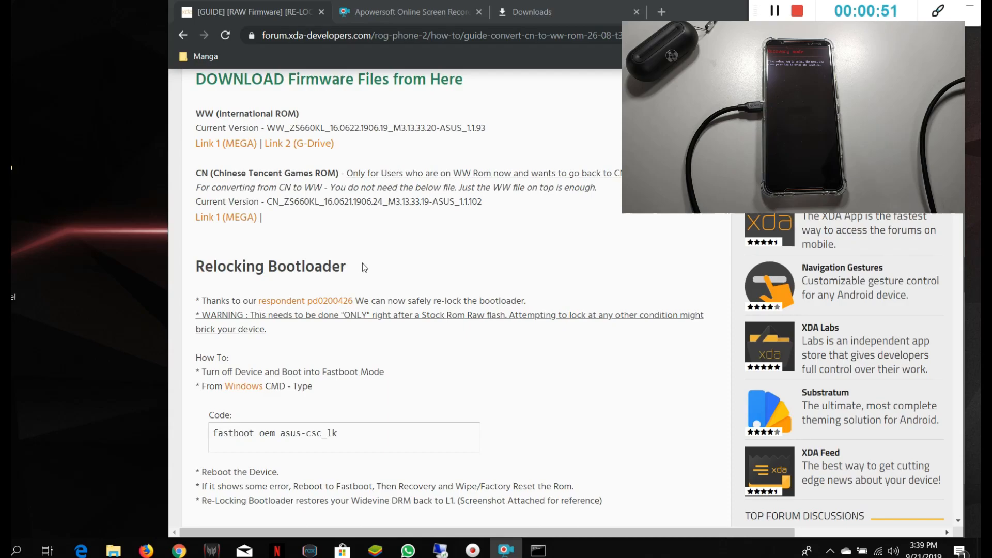
pyautogui.scroll(-3)
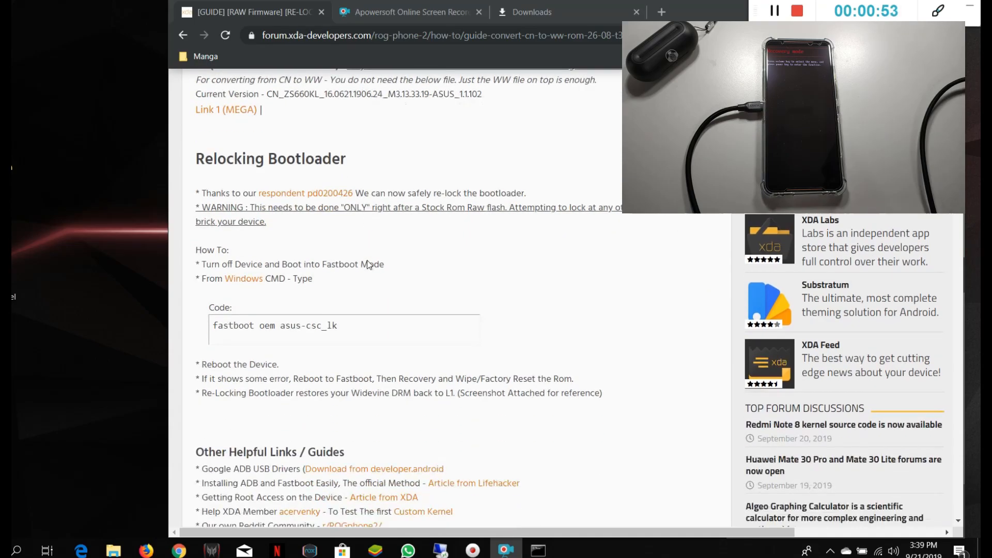
pyautogui.scroll(-3)
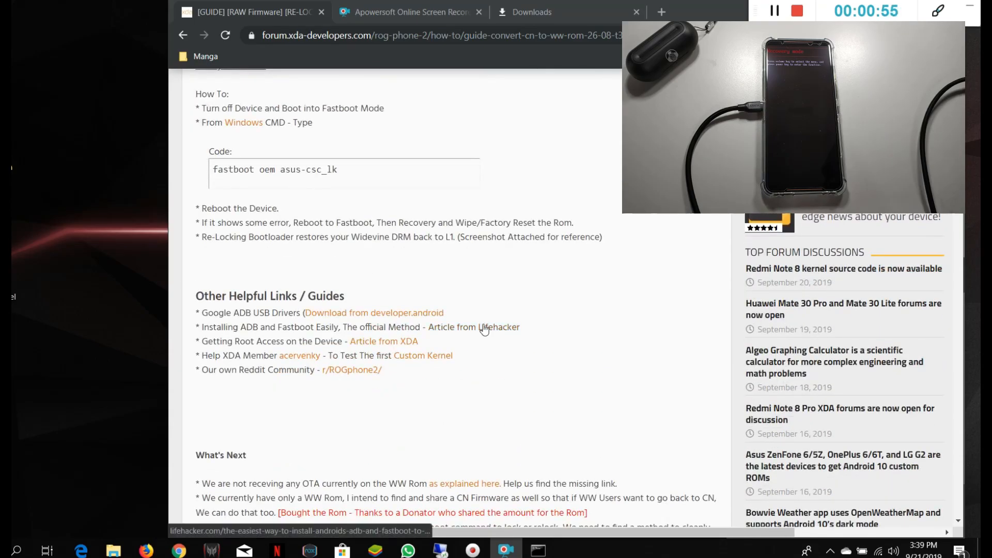
pyautogui.scroll(3)
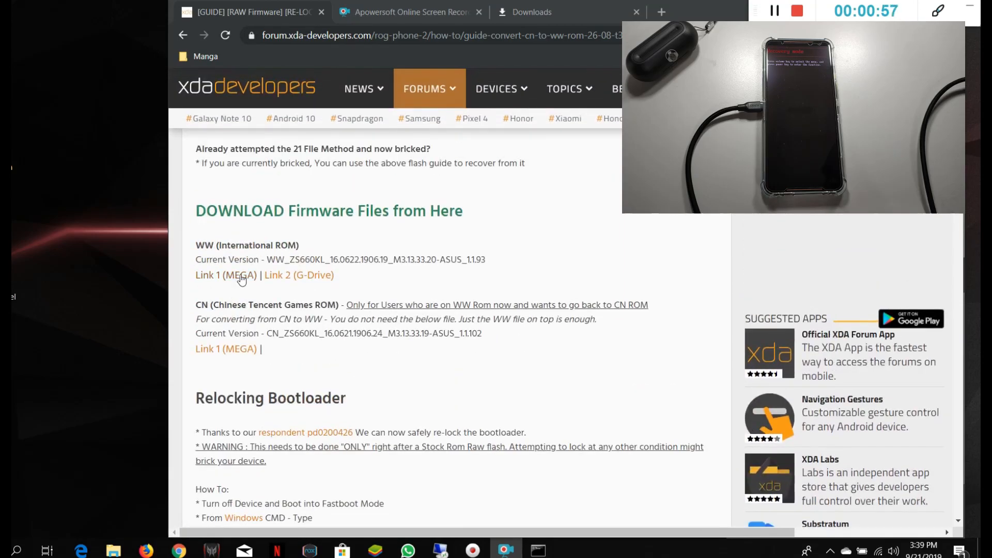
# Step: Navigate to the Rog2Latest folder on the Acer (C:) drive
pyautogui.click(113, 550)
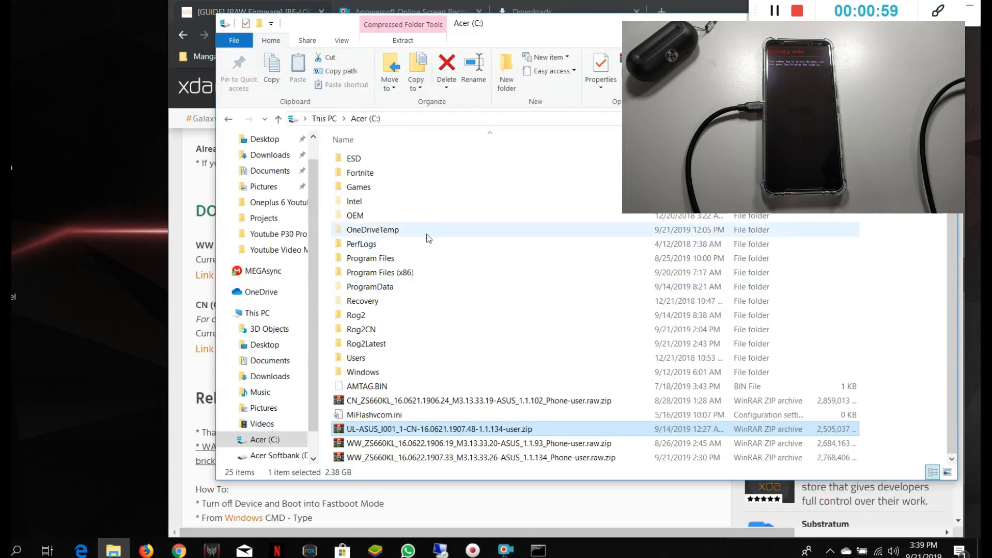
pyautogui.scroll(3)
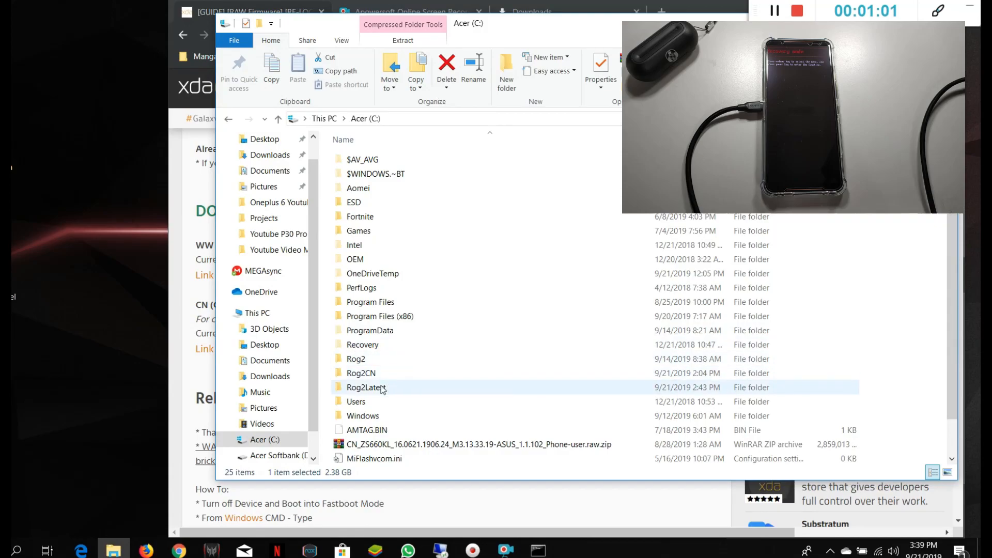
pyautogui.doubleClick(366, 387)
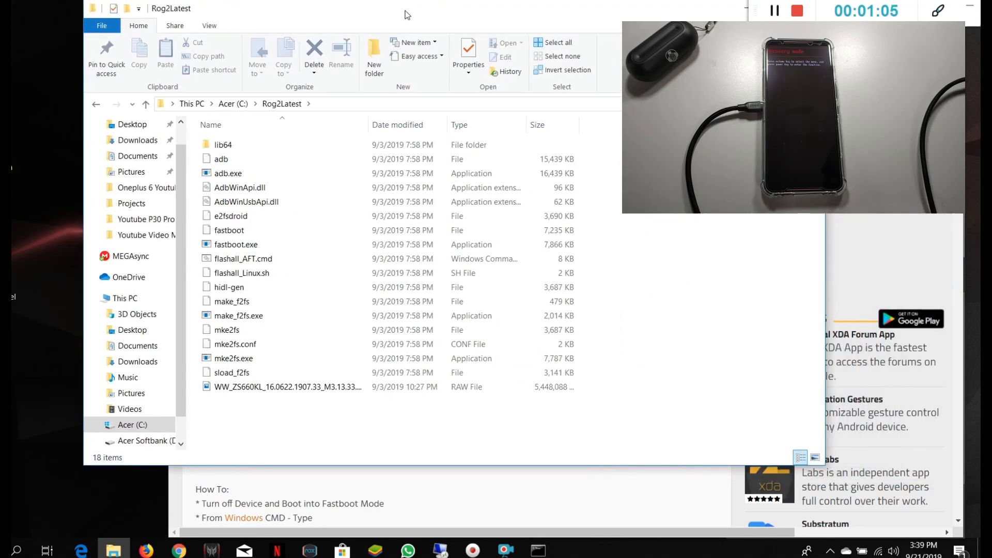
# Step: Select the WW_ZS660KL 1.1.134 raw firmware file and reveal its full name
pyautogui.click(265, 386)
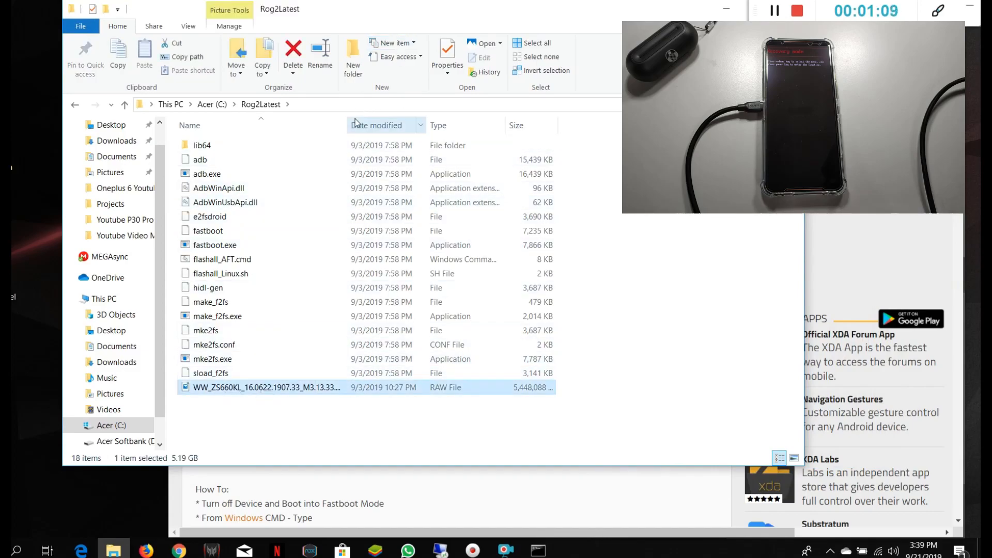
pyautogui.moveTo(304, 125); pyautogui.dragTo(430, 125)
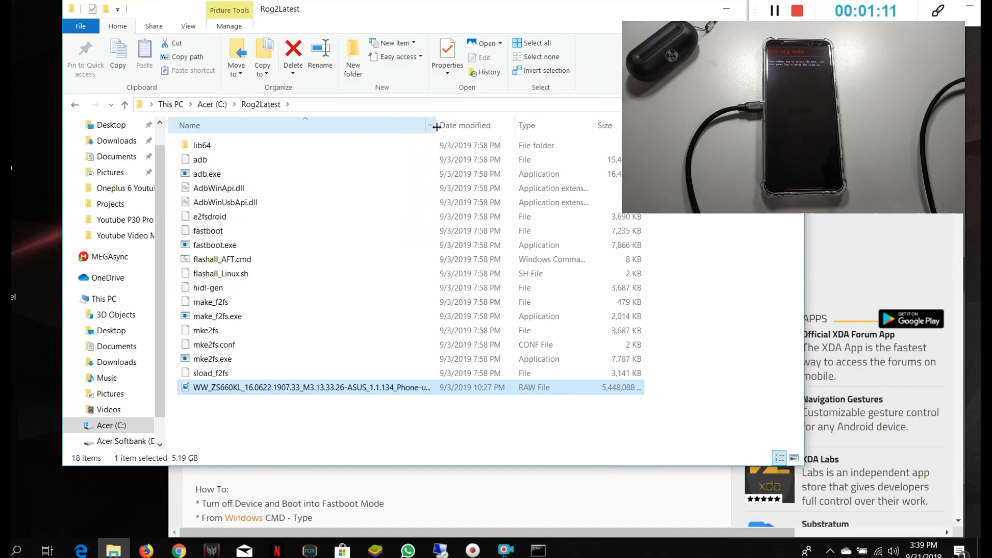
pyautogui.moveTo(431, 125); pyautogui.dragTo(324, 125)
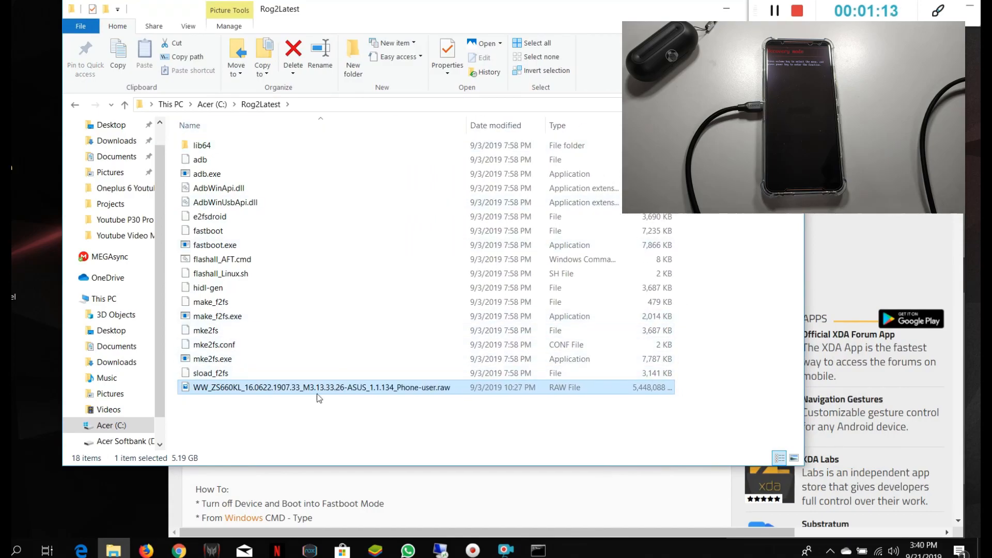
pyautogui.moveTo(192, 393)
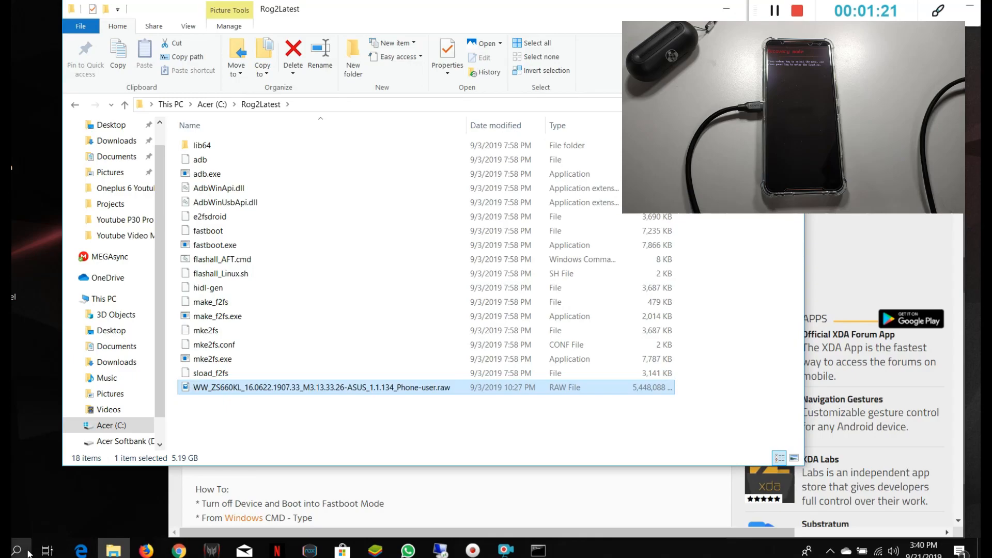
# Step: From an Administrator Command Prompt change directory to C:\Rog2Latest
pyautogui.write('cm')
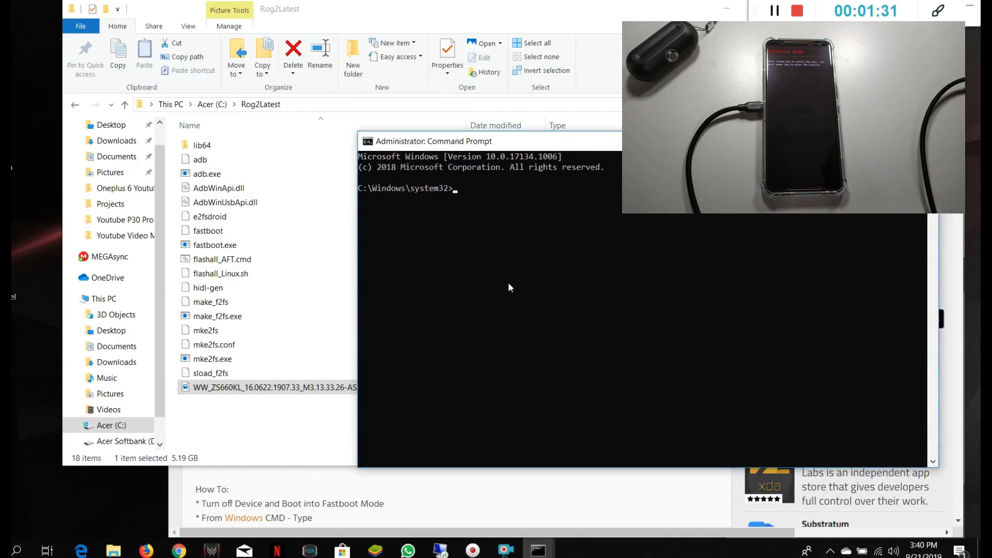
pyautogui.write('cd\\')
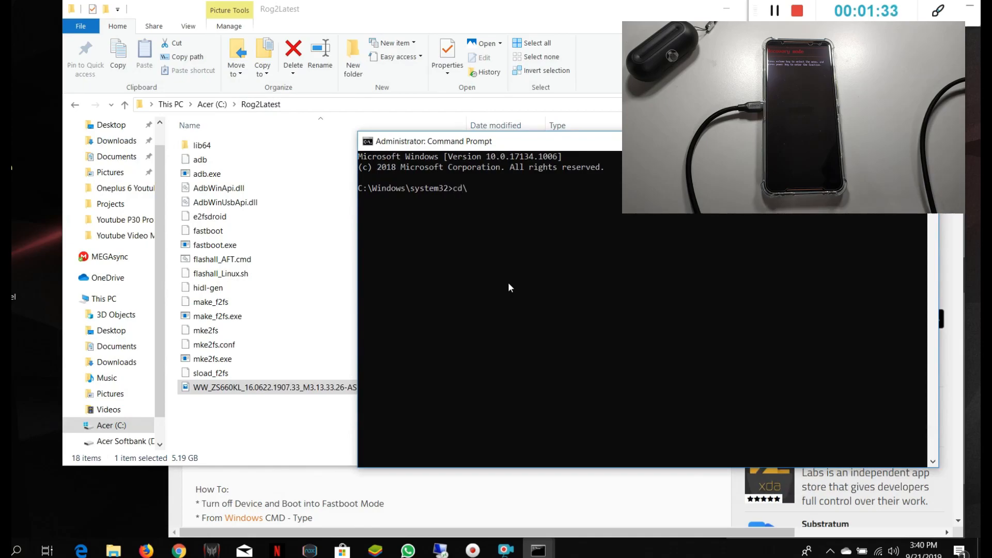
pyautogui.write('cd rig')
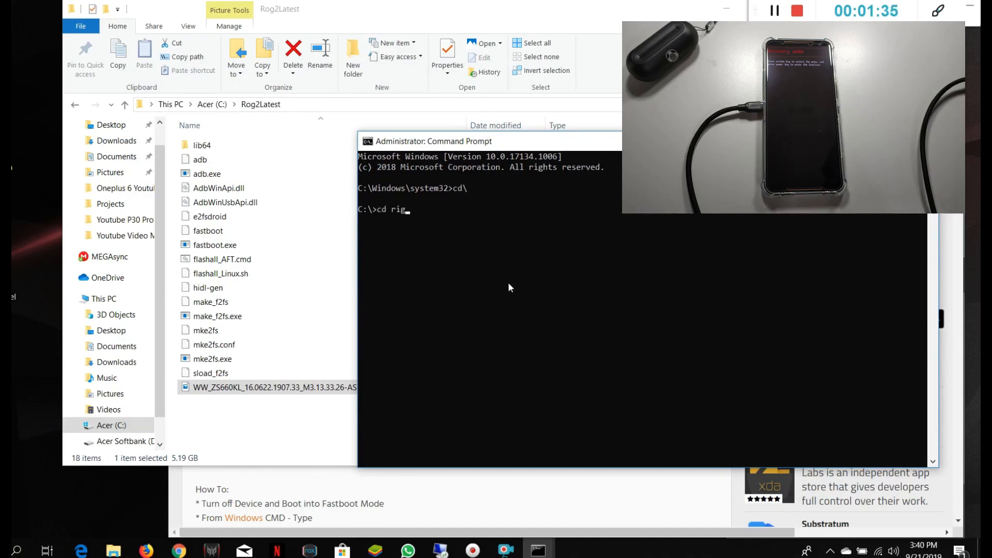
pyautogui.press('Return')
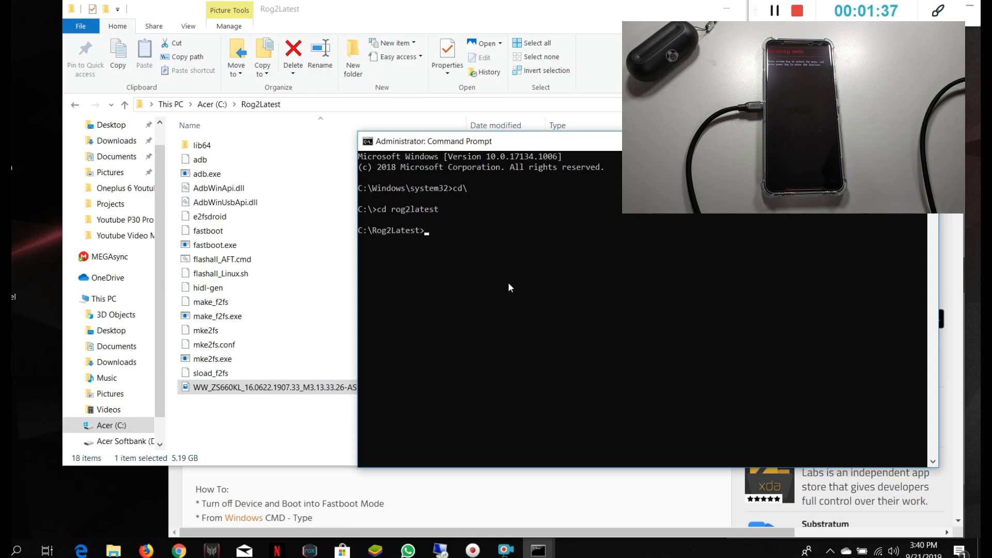
# Step: List the folder with dir to confirm flashall_AFT.cmd and the firmware image, then begin the flashall command
pyautogui.write('dir')
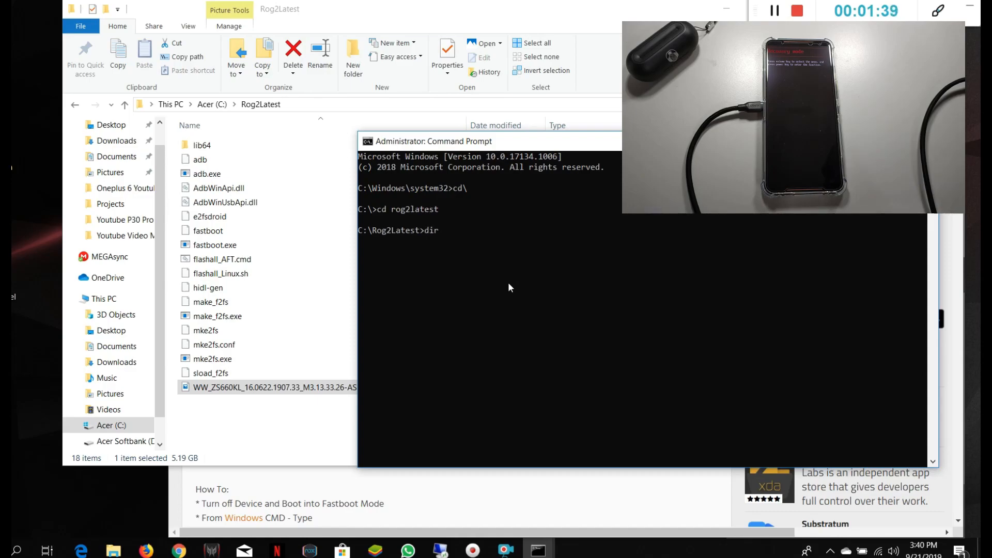
pyautogui.press('Return')
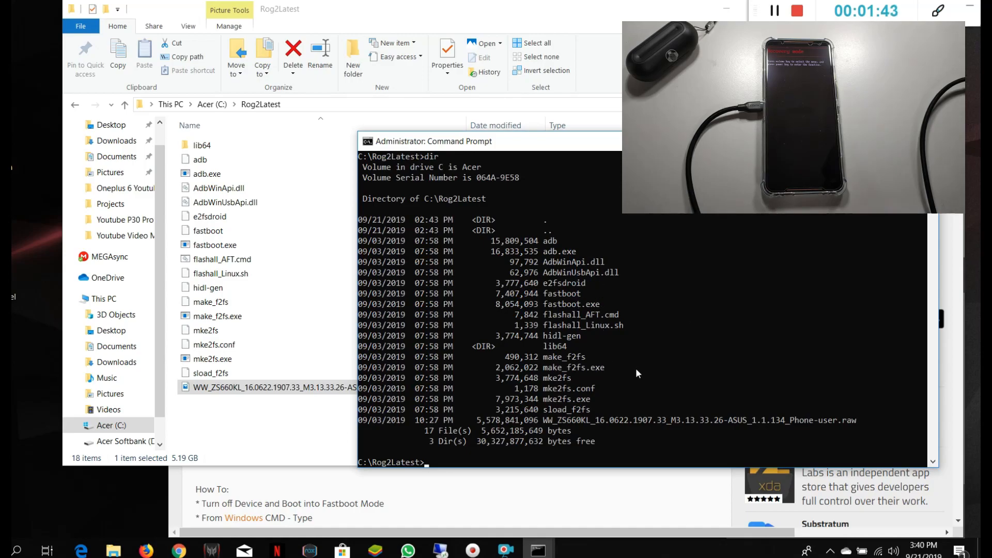
pyautogui.moveTo(577, 322)
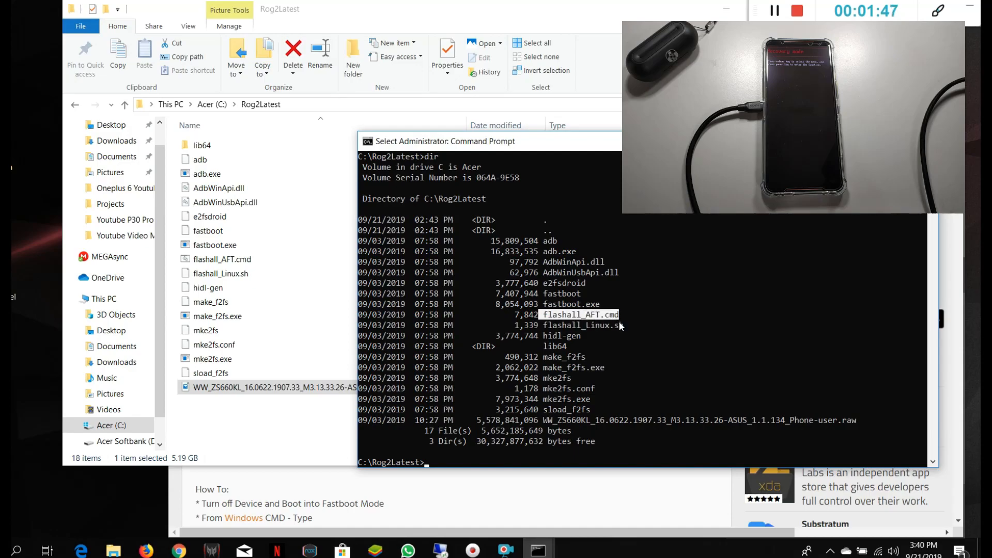
pyautogui.write('fla')
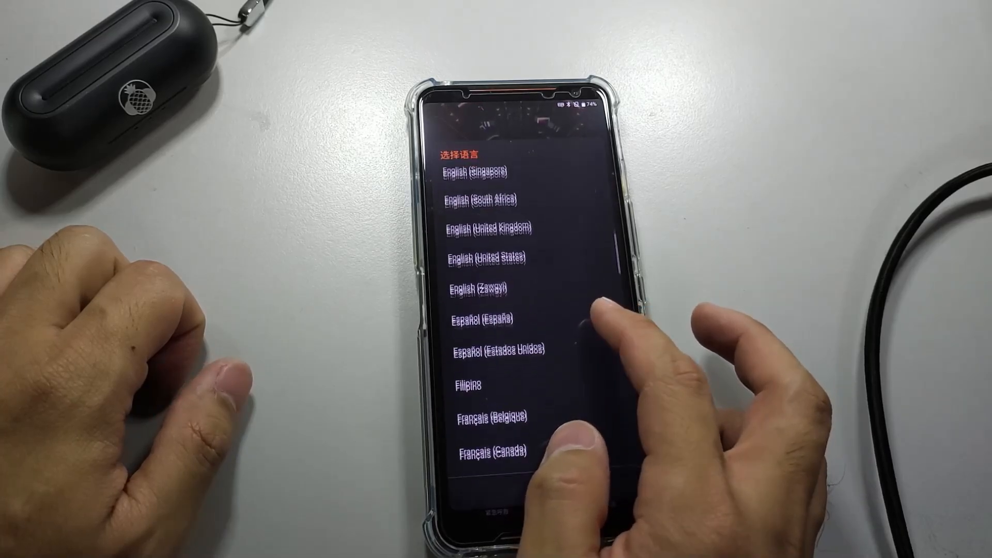
# Step: Scroll the setup language list to find and choose English, reaching the Google sign-in skip prompt
pyautogui.scroll(-3)
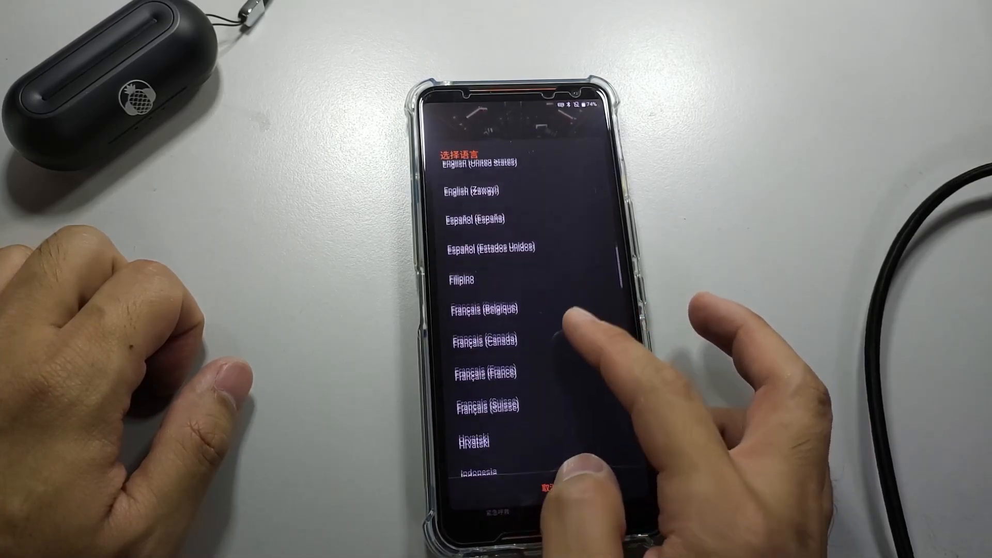
pyautogui.scroll(3)
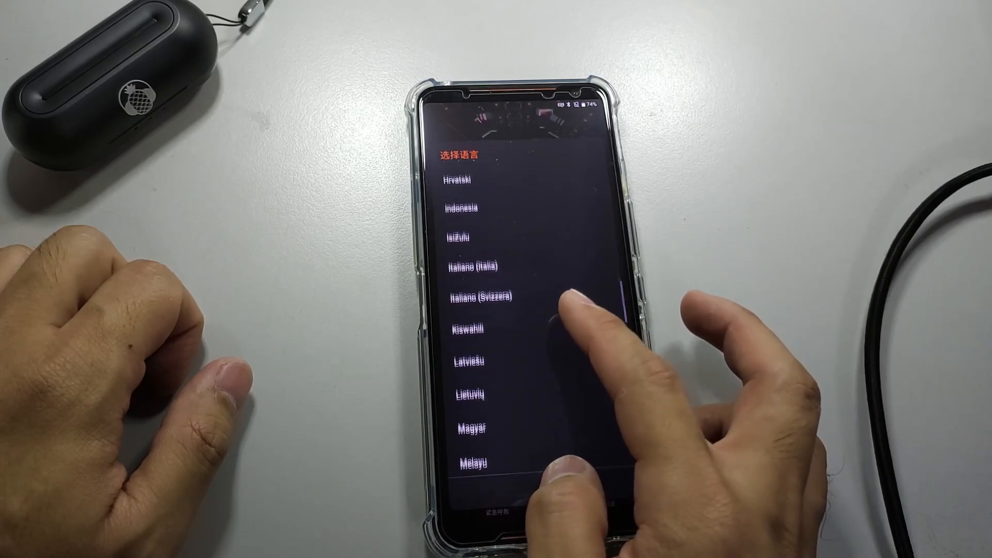
pyautogui.scroll(-3)
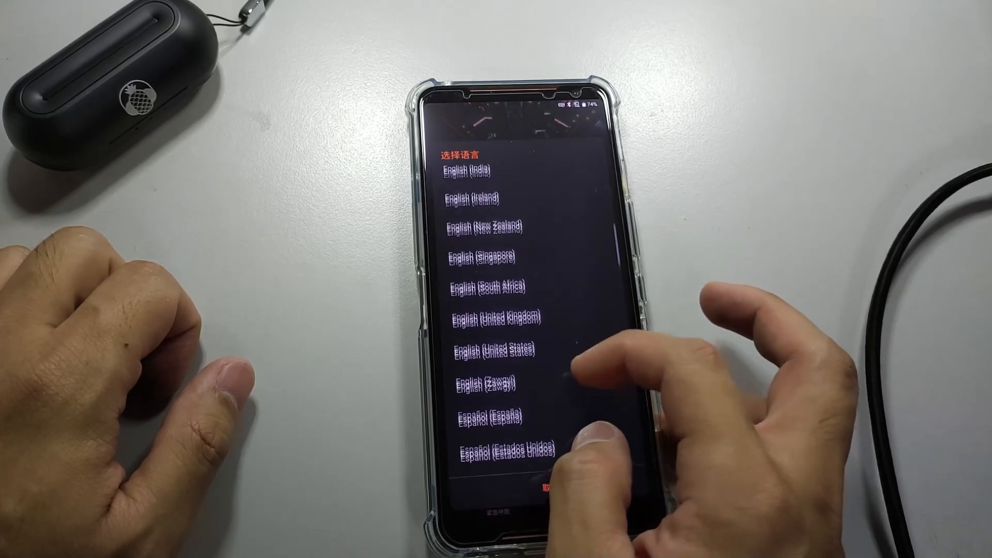
pyautogui.scroll(-3)
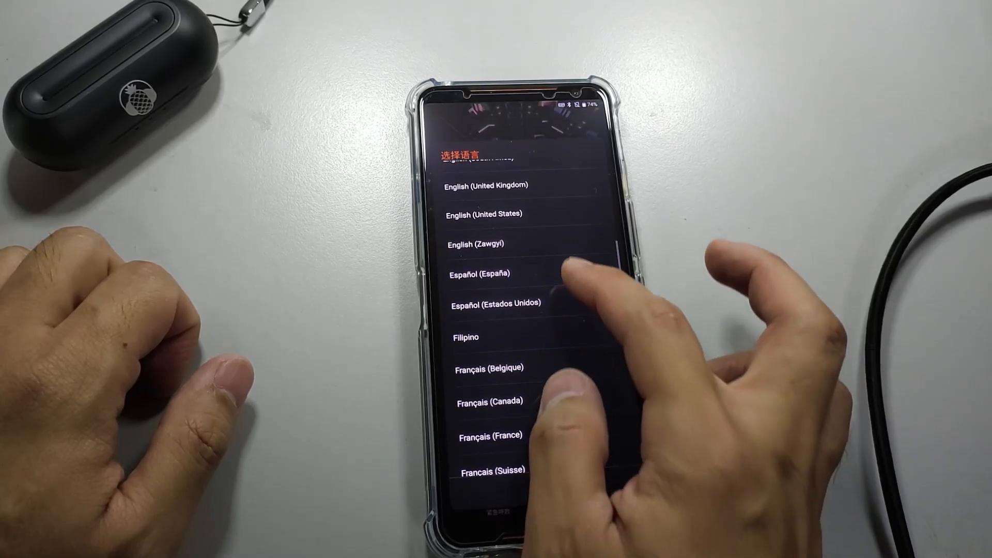
pyautogui.scroll(3)
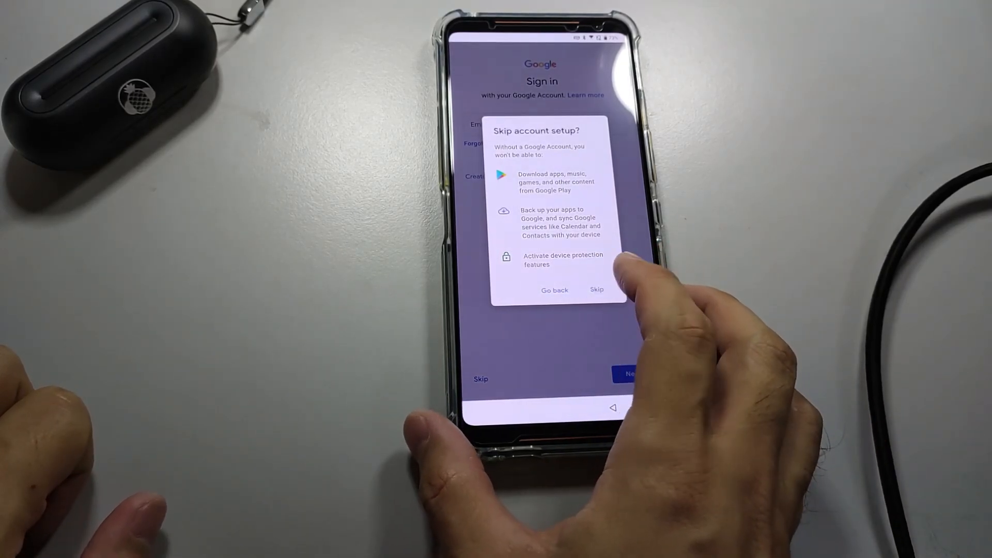
# Step: Skip Google account setup, accept the Manila date and time, and choose the Classic system style
pyautogui.click(595, 290)
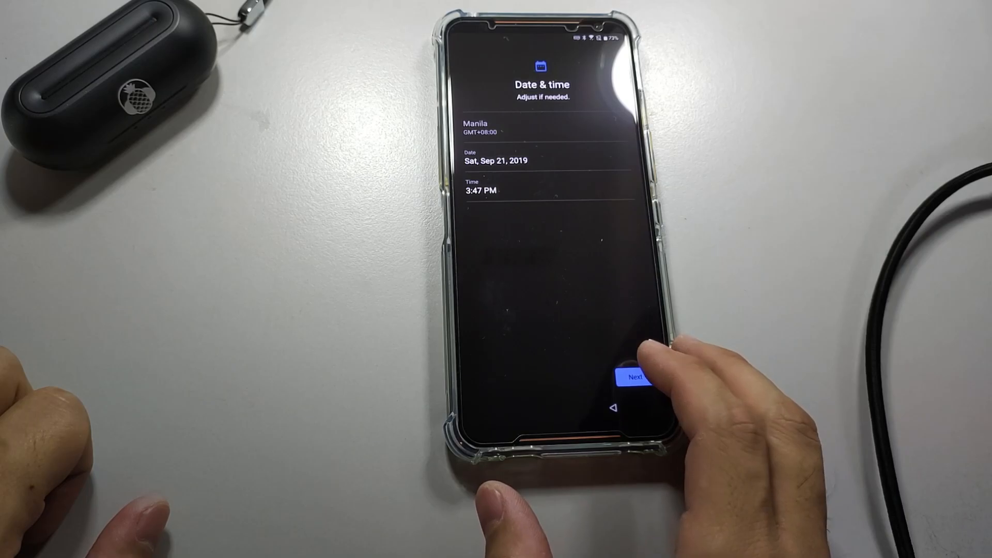
pyautogui.click(635, 376)
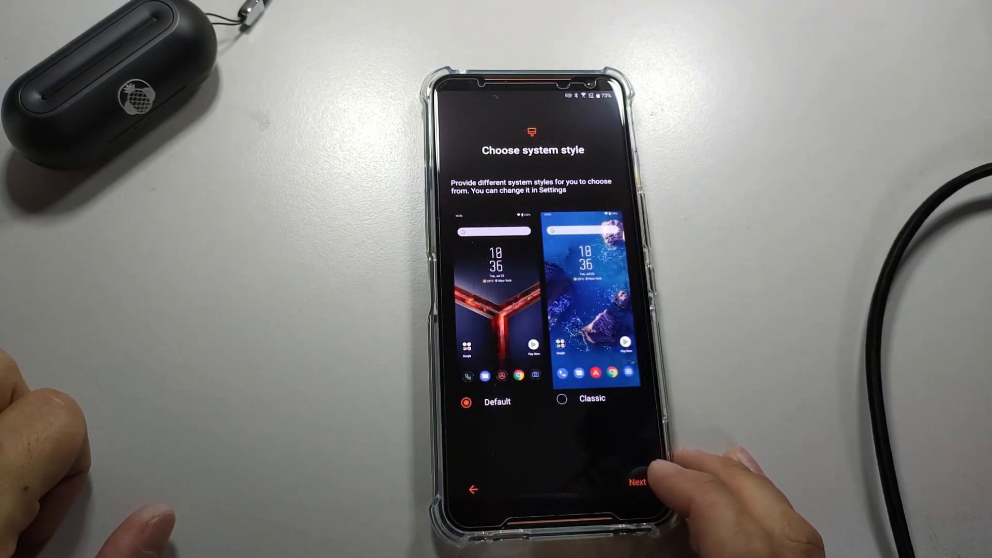
pyautogui.click(560, 399)
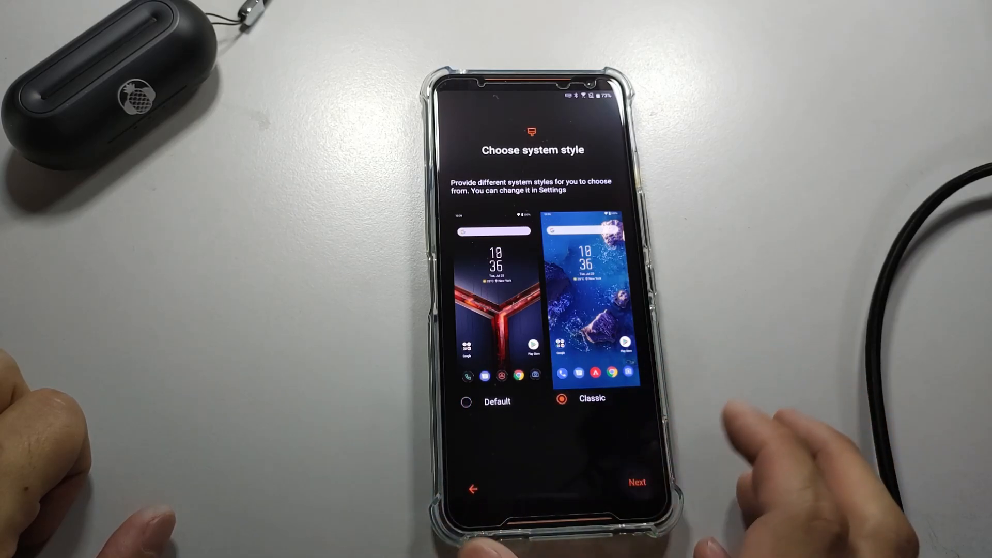
pyautogui.click(637, 481)
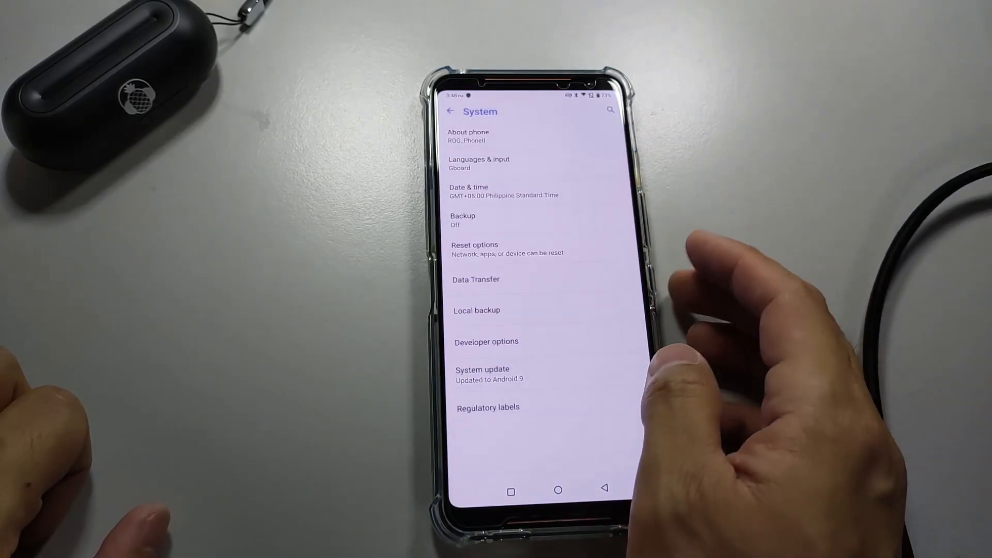
# Step: Check About phone for WW_16.0622.1907.33_0 and System update reporting the system is up to date
pyautogui.click(468, 135)
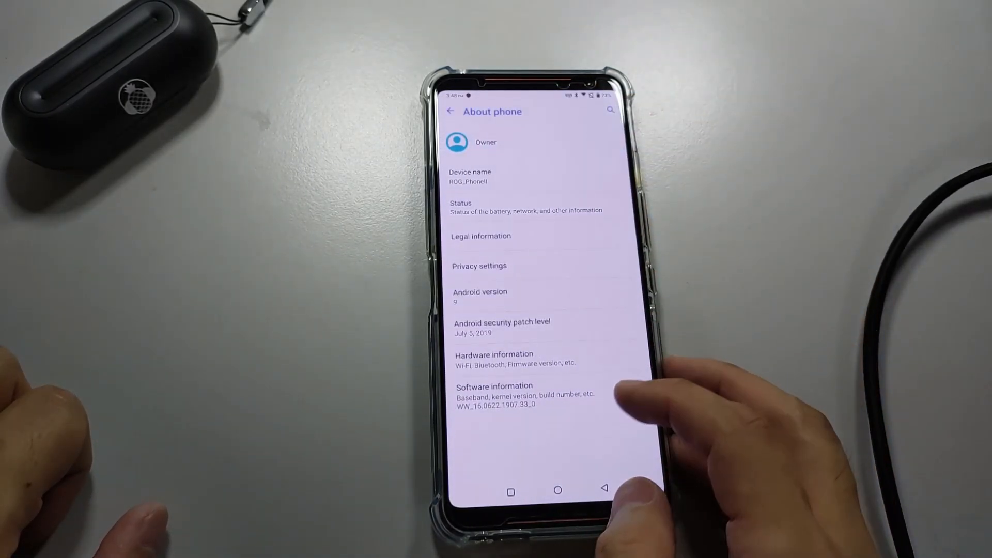
pyautogui.click(450, 112)
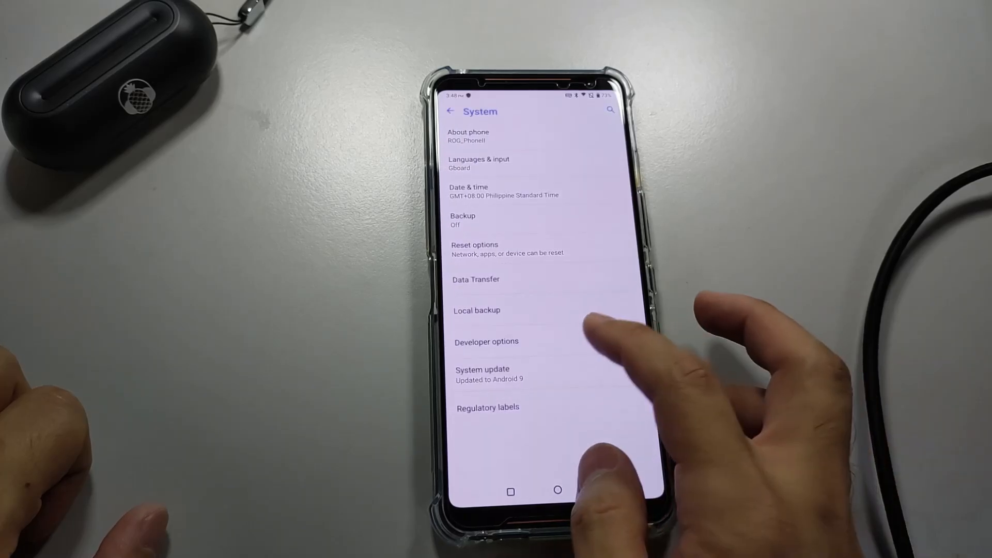
pyautogui.click(482, 369)
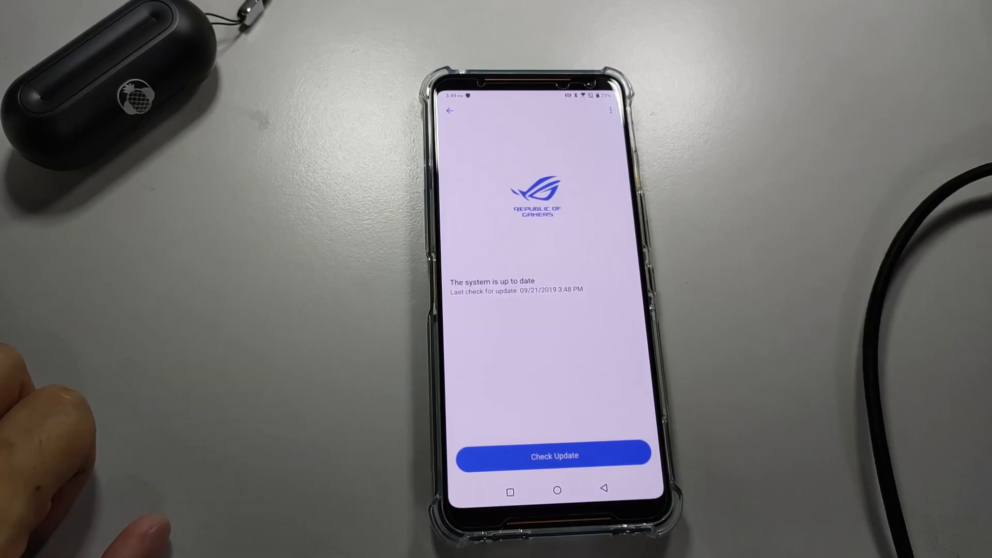
pyautogui.click(450, 110)
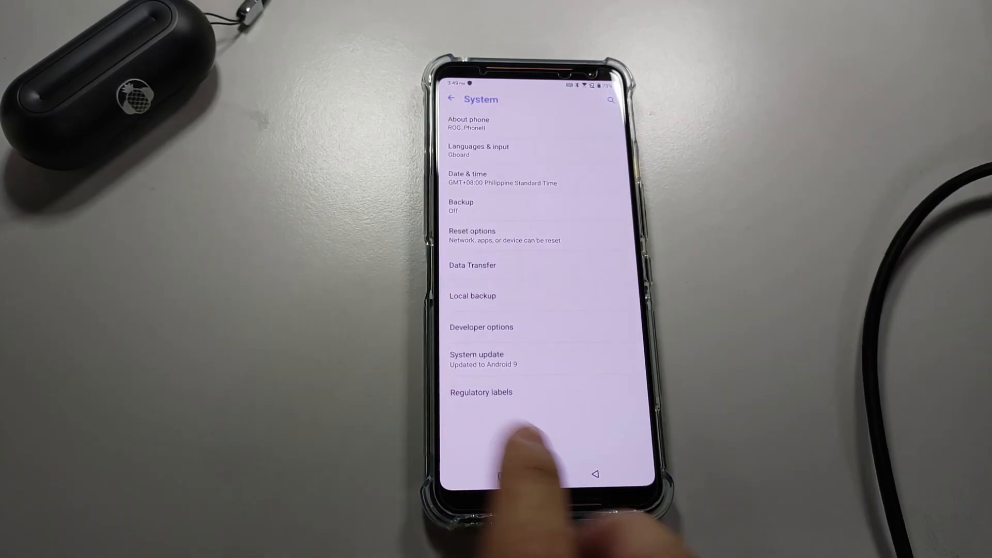